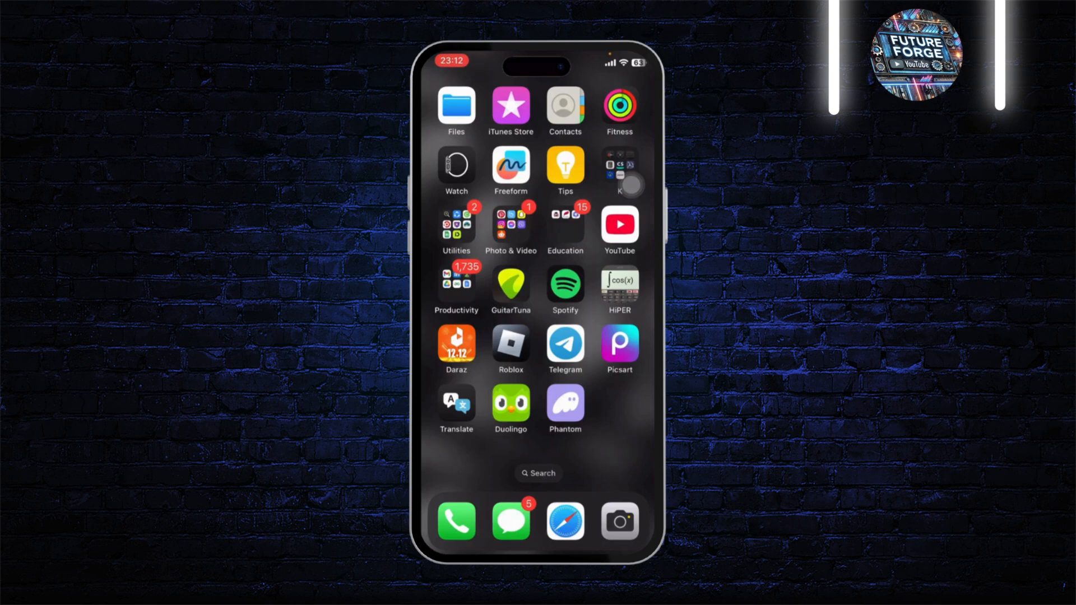
- Launch YouTube from the Home Screen and scroll down its home feed
{"action": "left_click", "coordinate": [619, 227]}
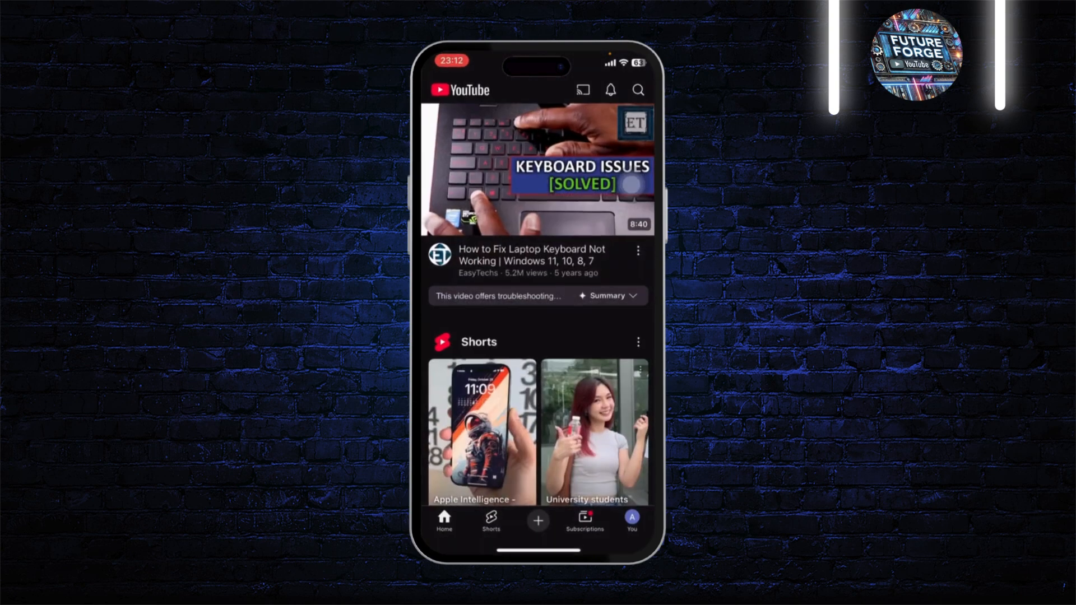
{"action": "scroll", "scroll_direction": "down", "scroll_amount": 3}
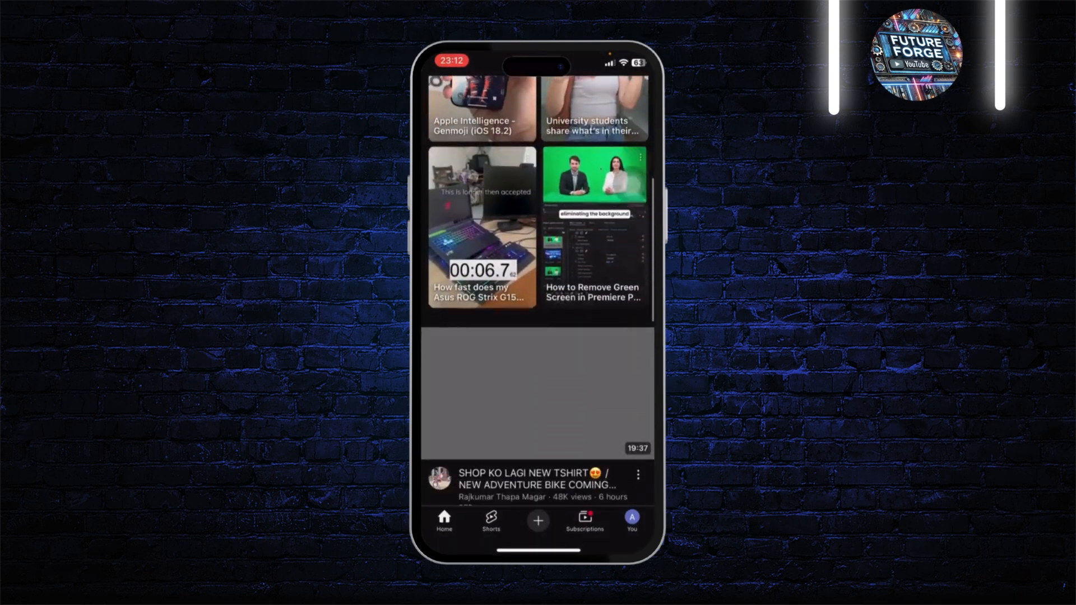
- Play the T-shirt and bike video's Alibaba.com ad, minimize it, then dismiss the mini player
{"action": "left_click", "coordinate": [638, 474]}
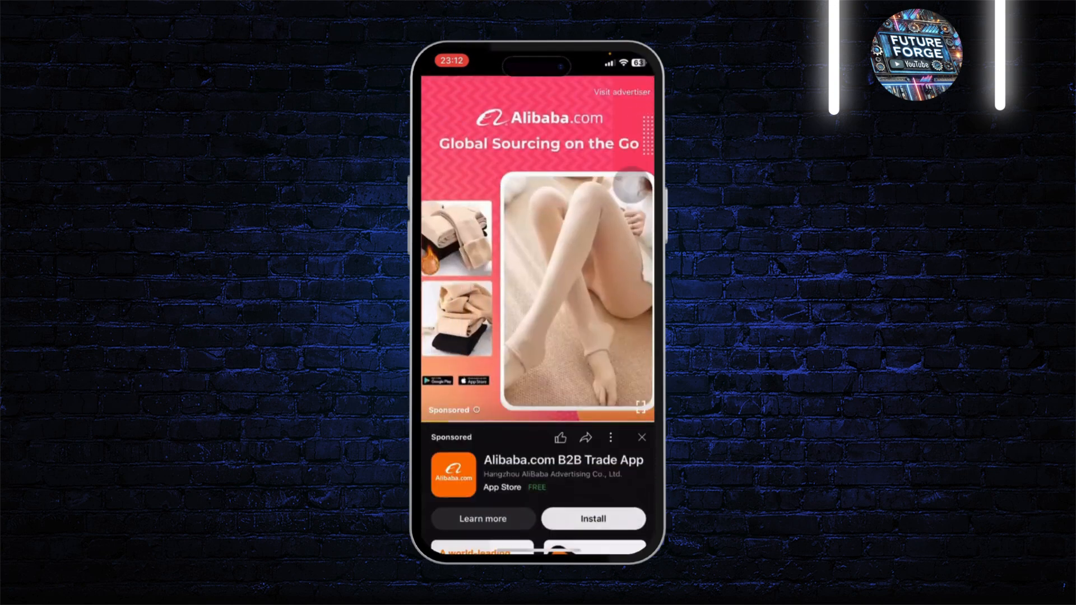
{"action": "left_click", "coordinate": [640, 438]}
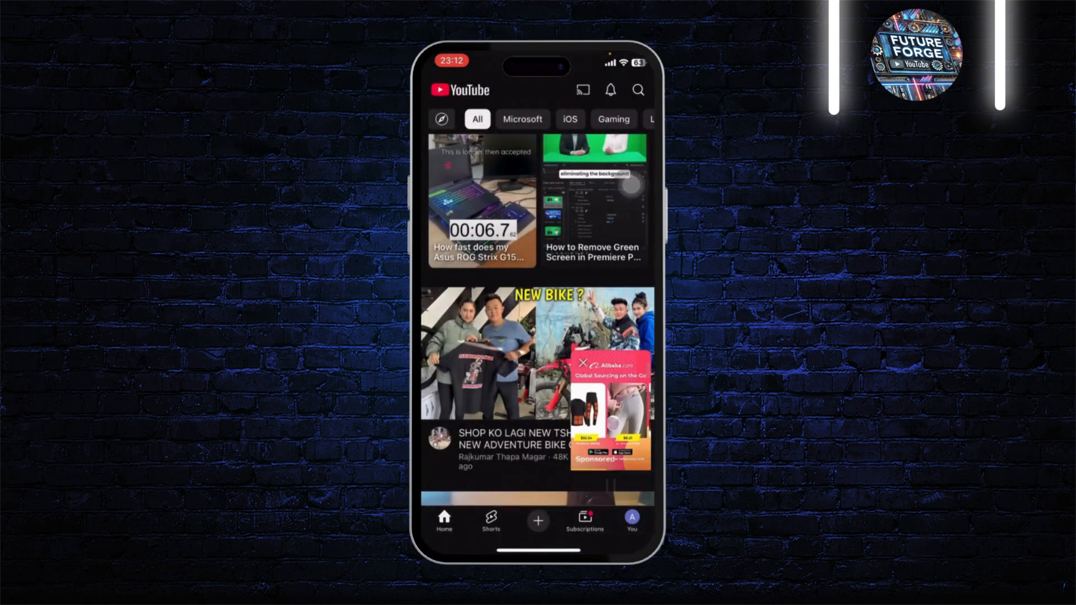
{"action": "left_click", "coordinate": [583, 363]}
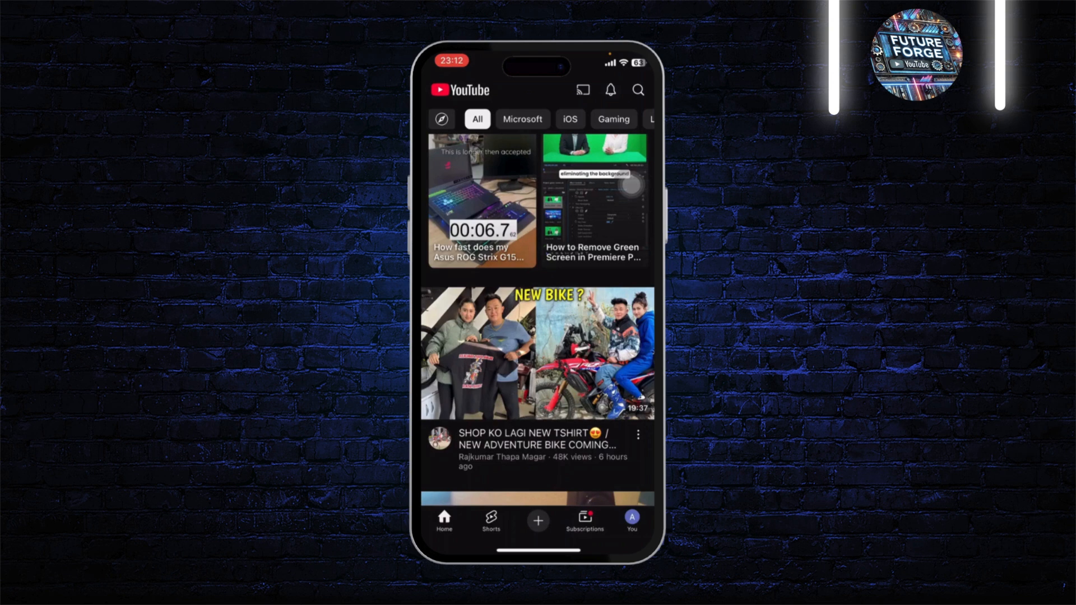
- From the You tab's settings, go to Manage all history for the Google Account
{"action": "left_click", "coordinate": [630, 519]}
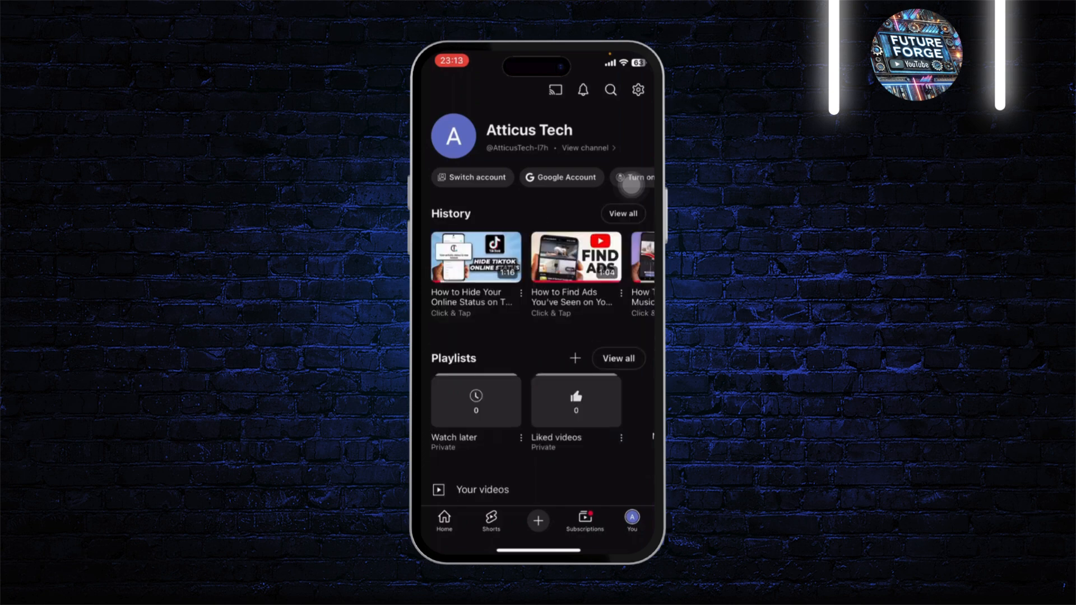
{"action": "left_click", "coordinate": [636, 90]}
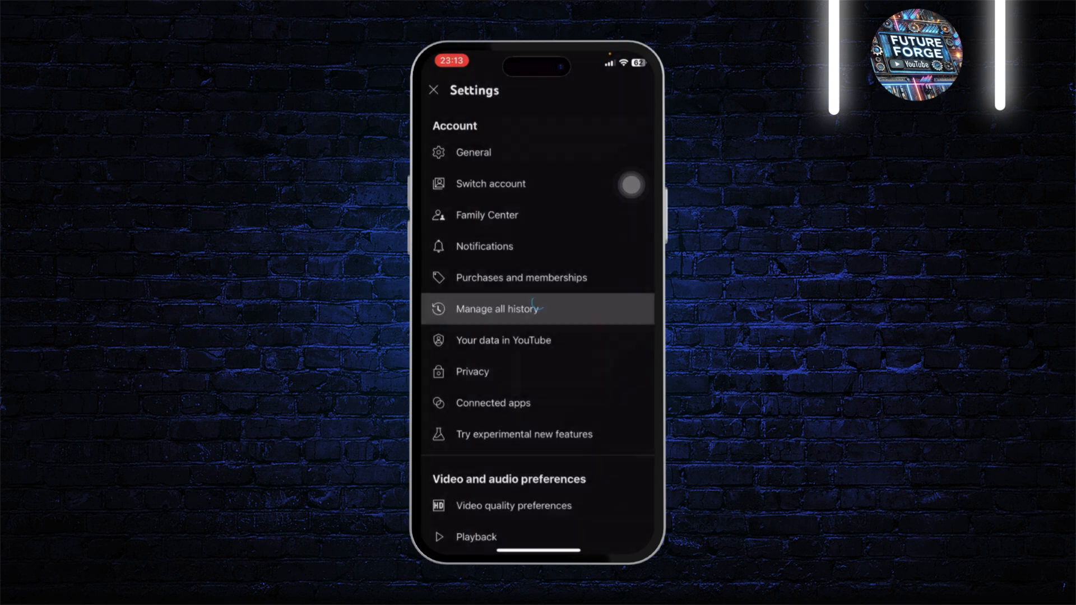
{"action": "left_click", "coordinate": [499, 308]}
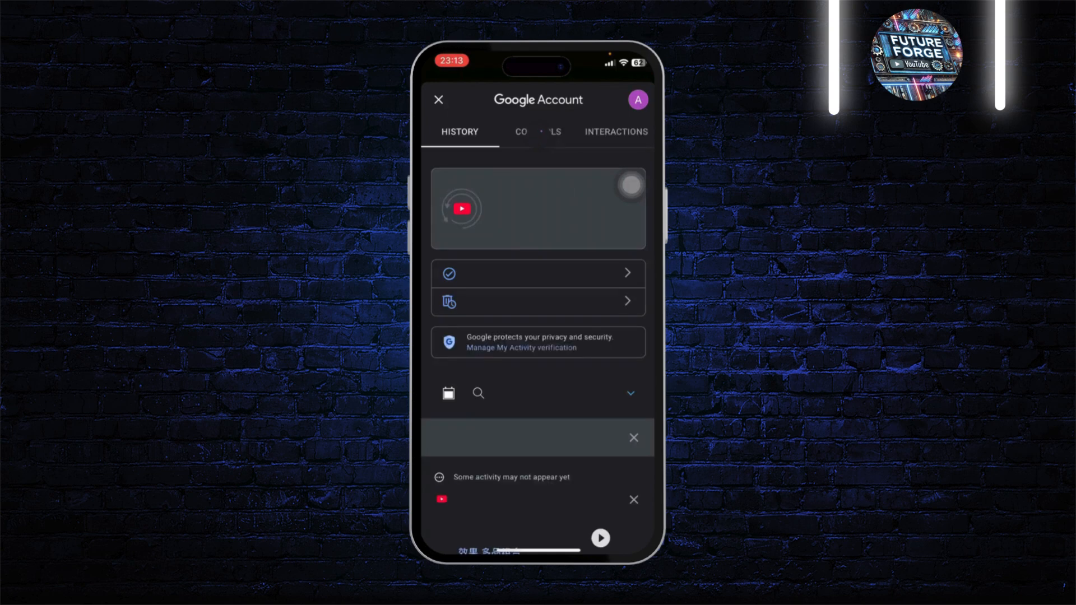
- Scroll the YouTube History page to the Today section showing the 23:12 ad
{"action": "scroll", "scroll_direction": "up", "scroll_amount": 3}
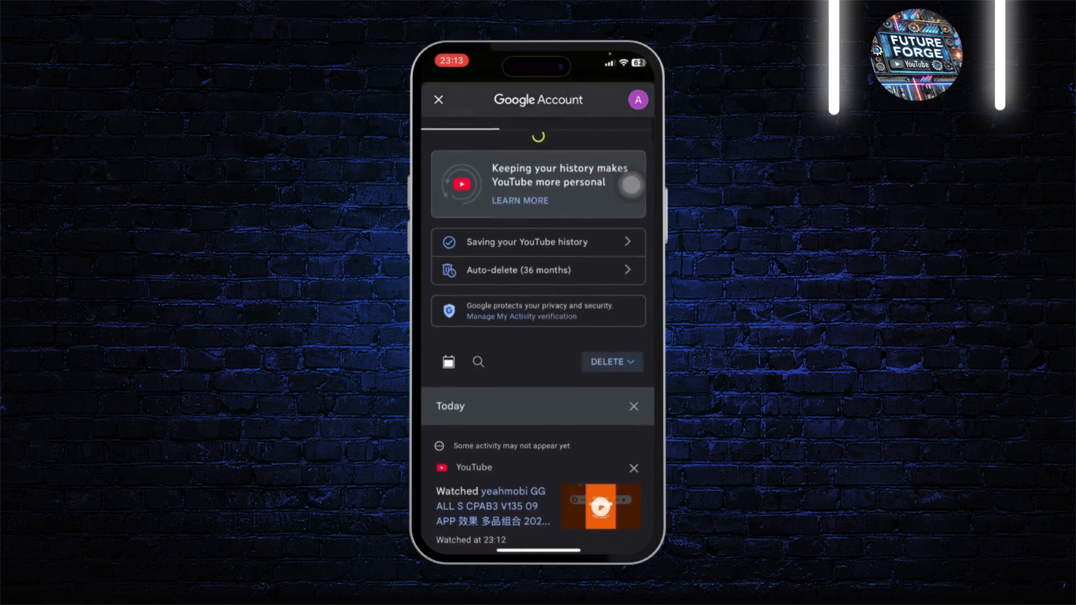
{"action": "scroll", "scroll_direction": "down", "scroll_amount": 3}
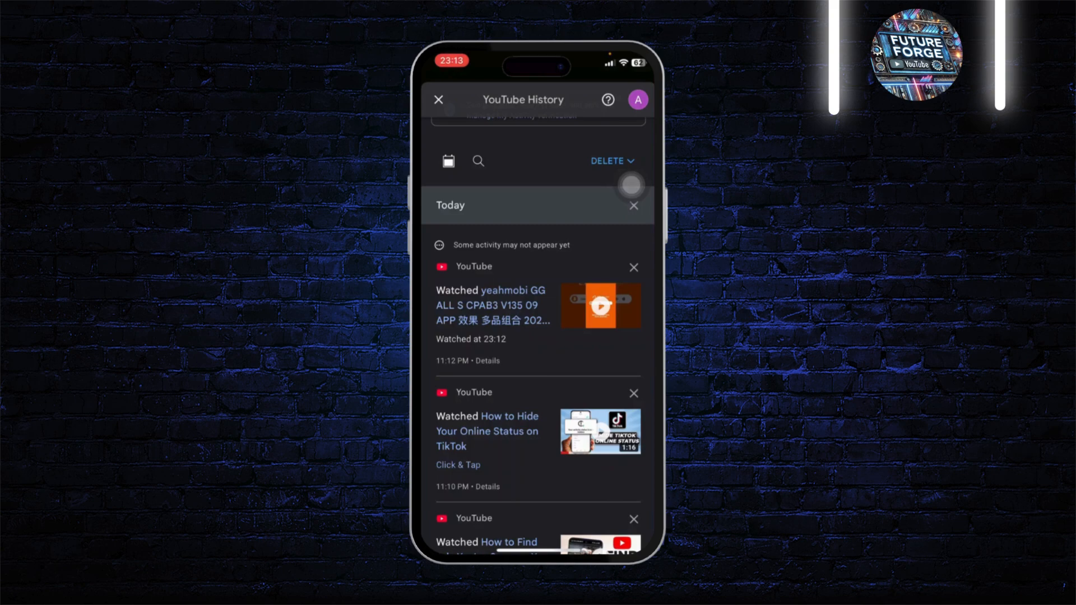
- Scroll through YouTube History, then close it to return to the Settings list
{"action": "scroll", "scroll_direction": "up", "scroll_amount": 3}
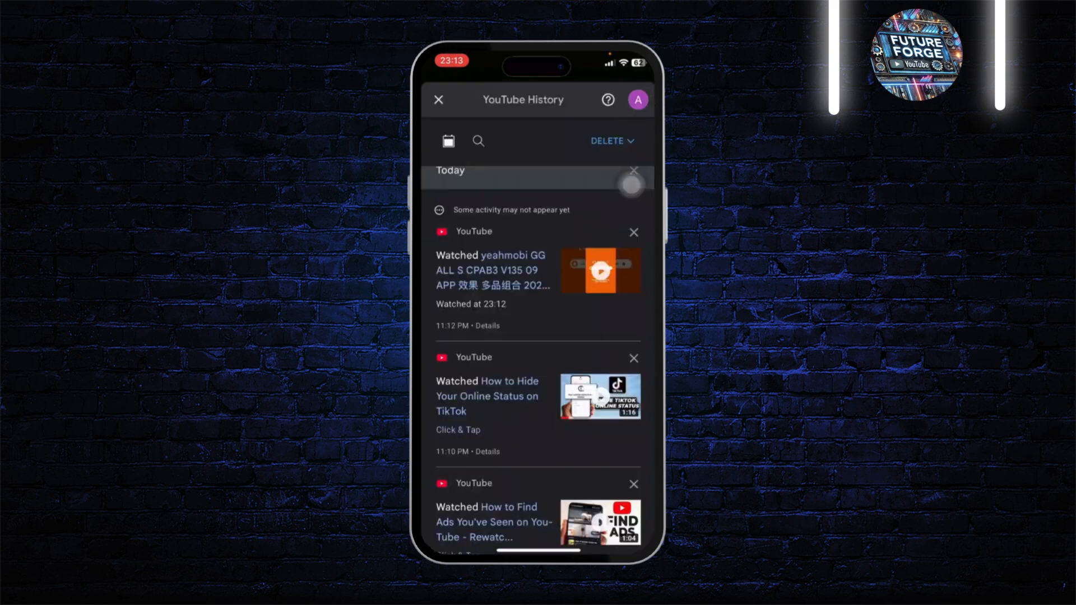
{"action": "scroll", "scroll_direction": "up", "scroll_amount": 3}
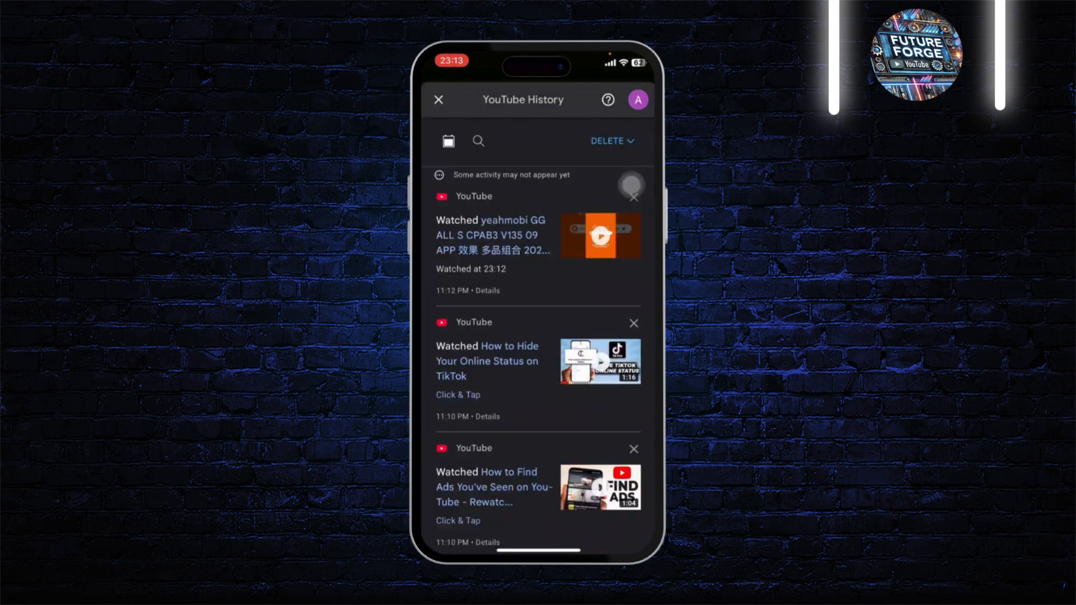
{"action": "scroll", "scroll_direction": "down", "scroll_amount": 3}
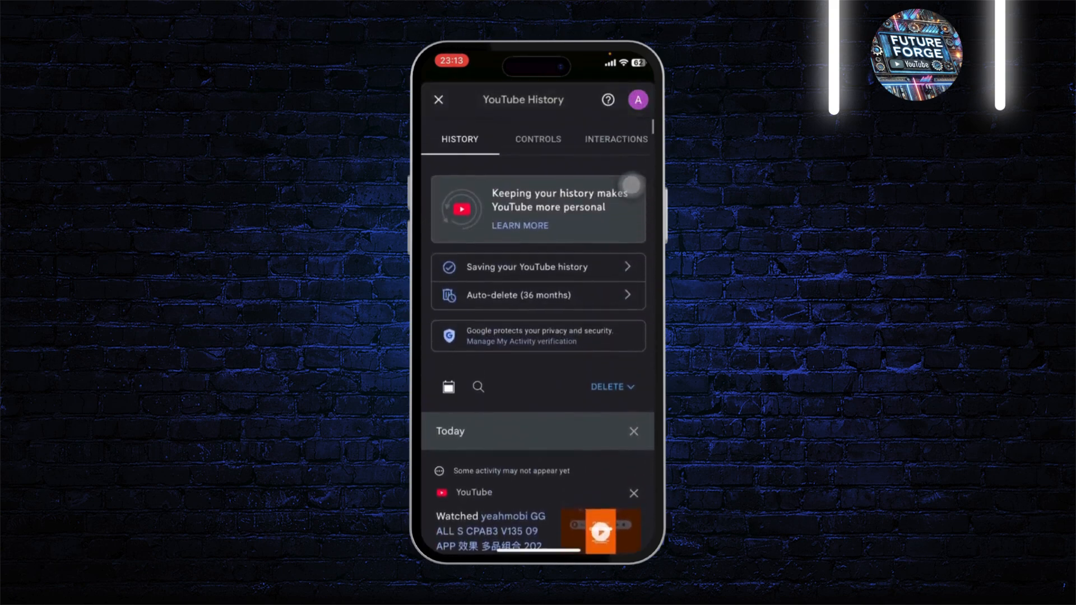
{"action": "scroll", "scroll_direction": "down", "scroll_amount": 3}
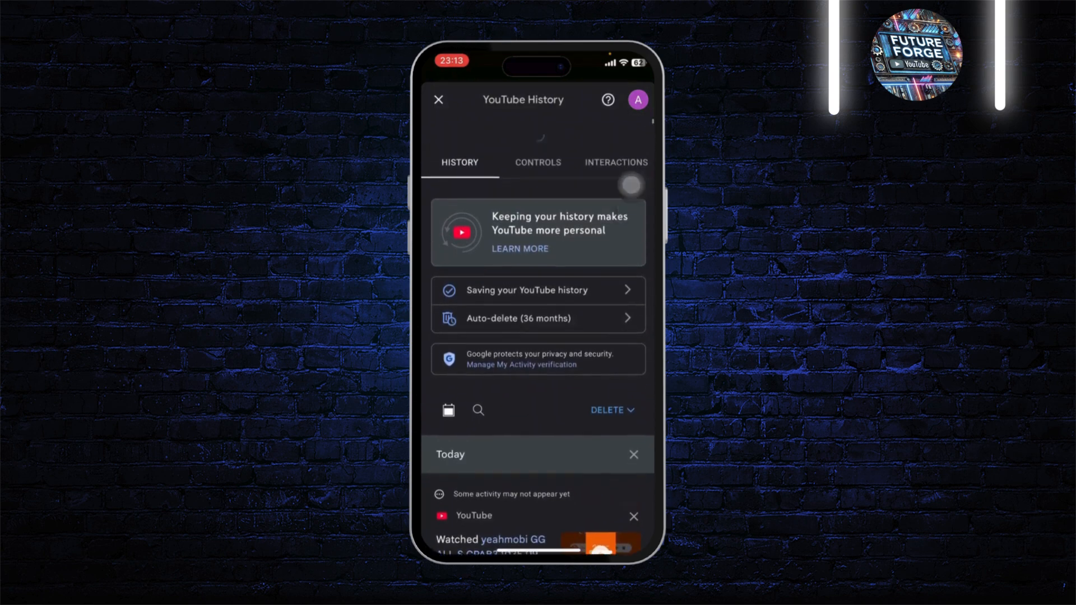
{"action": "left_click", "coordinate": [439, 100]}
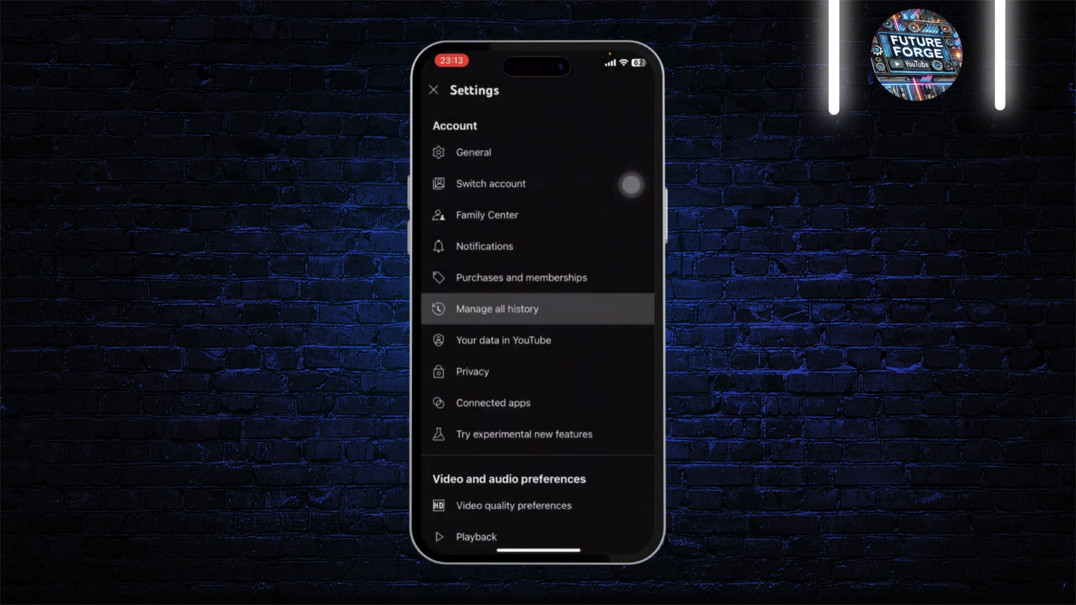